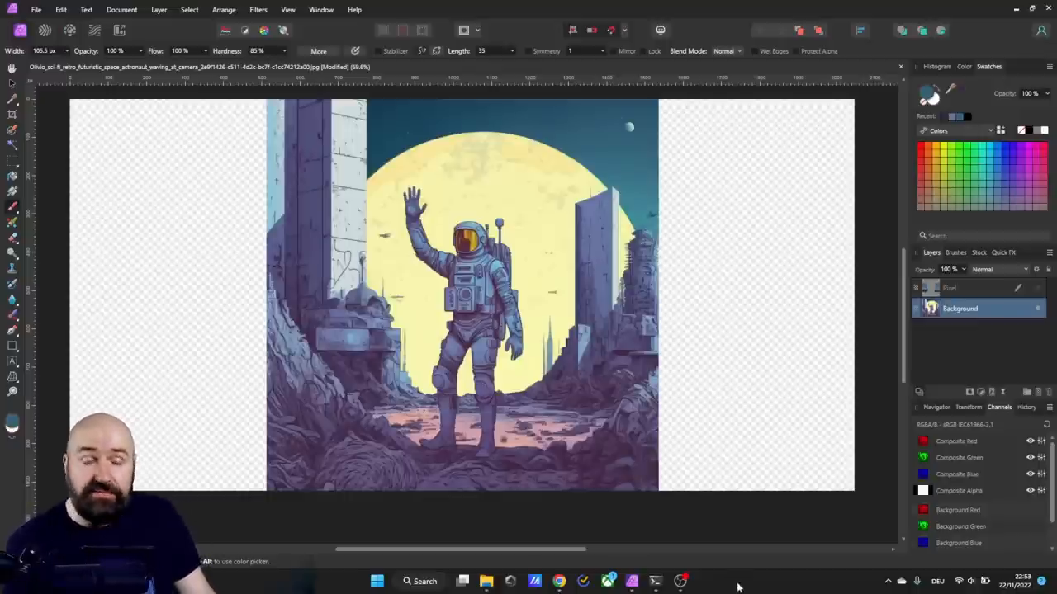
{"action": "mouse_move", "coordinate": [473, 113]}
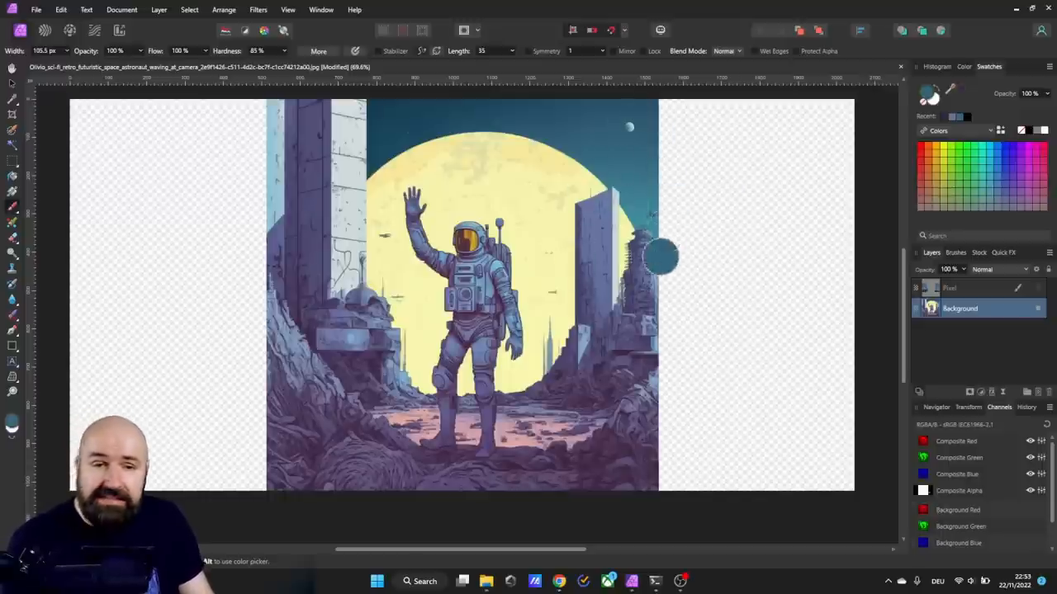
{"action": "mouse_move", "coordinate": [281, 173]}
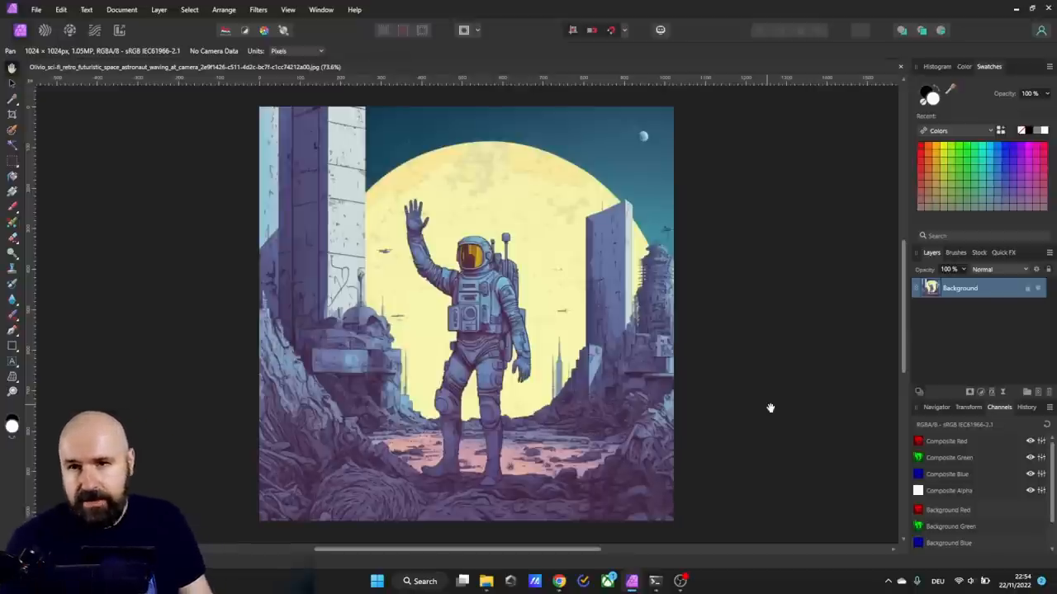
Step: Resize the canvas to 2048 px wide with a centre anchor so the astronaut stays centred
{"action": "left_click", "coordinate": [122, 10]}
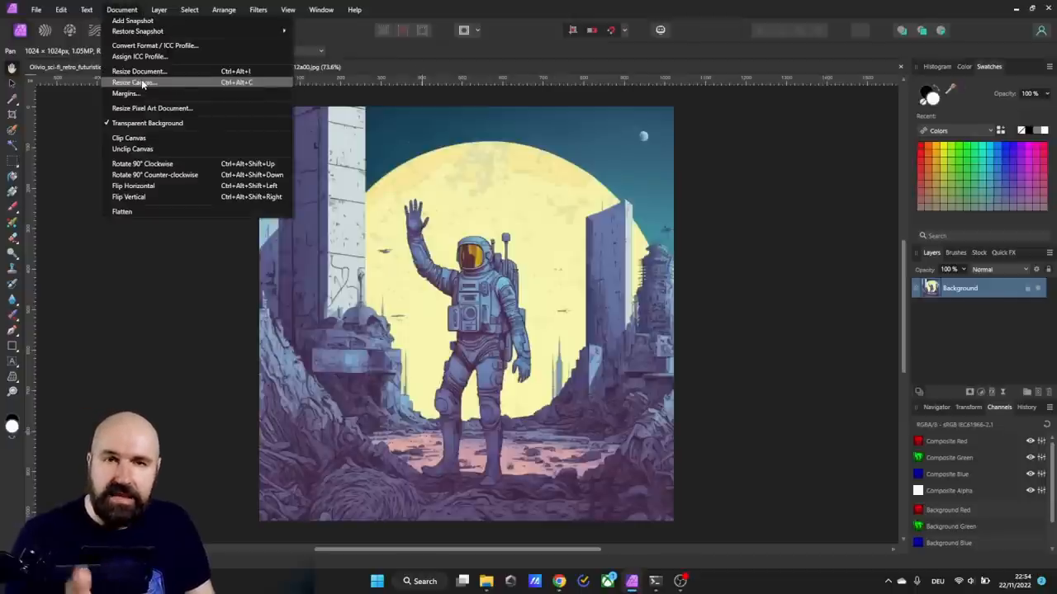
{"action": "left_click", "coordinate": [134, 83]}
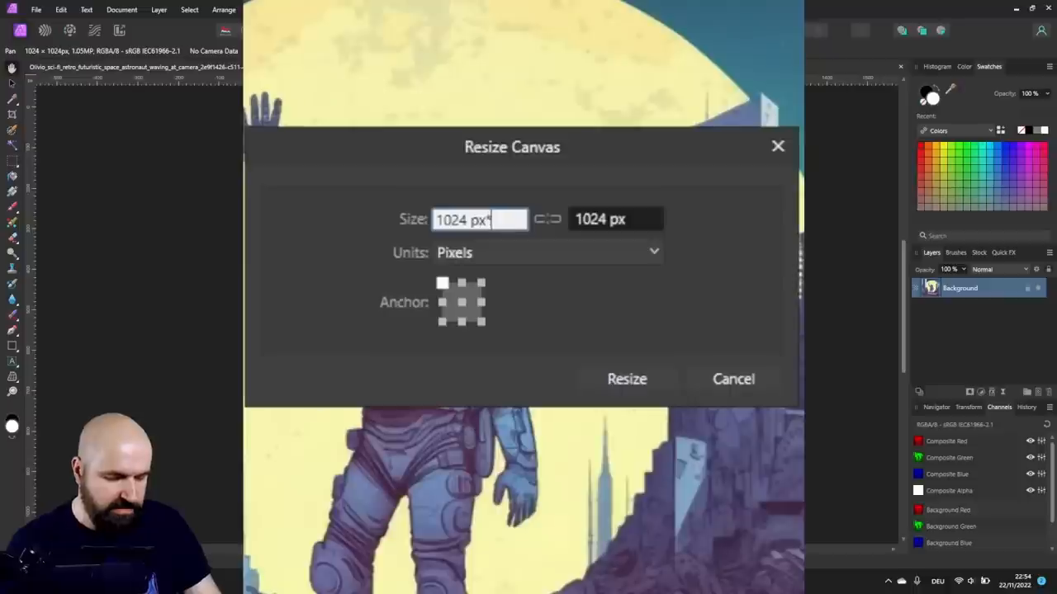
{"action": "type", "text": "2048"}
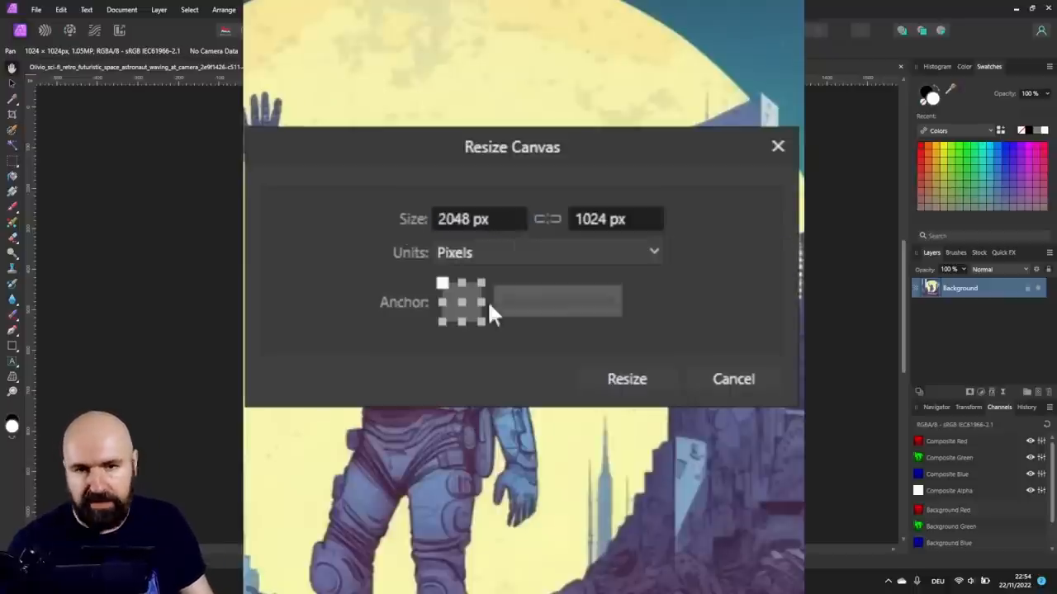
{"action": "left_click", "coordinate": [627, 378]}
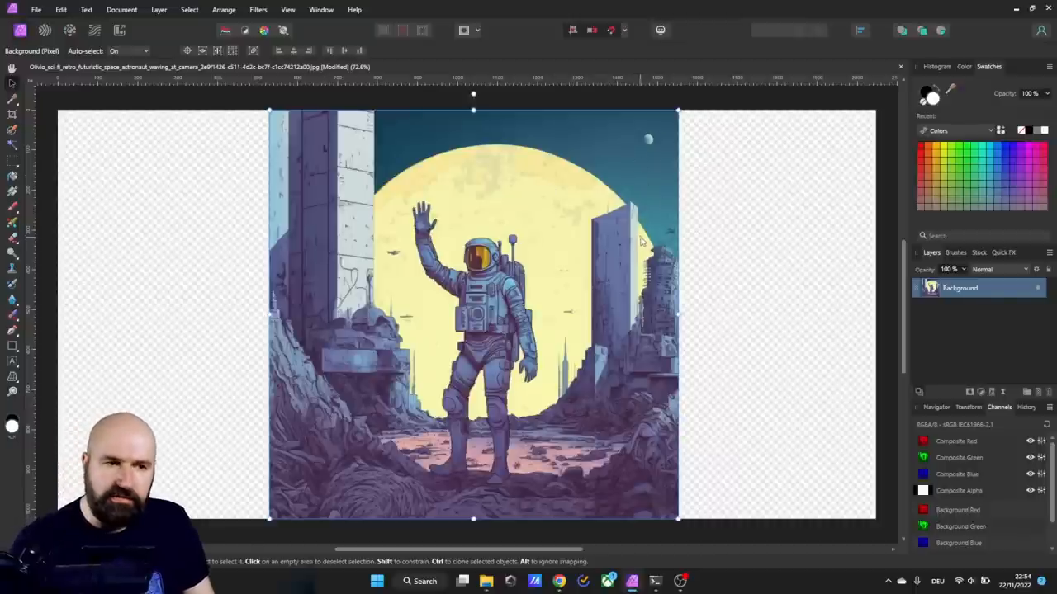
{"action": "mouse_move", "coordinate": [677, 301]}
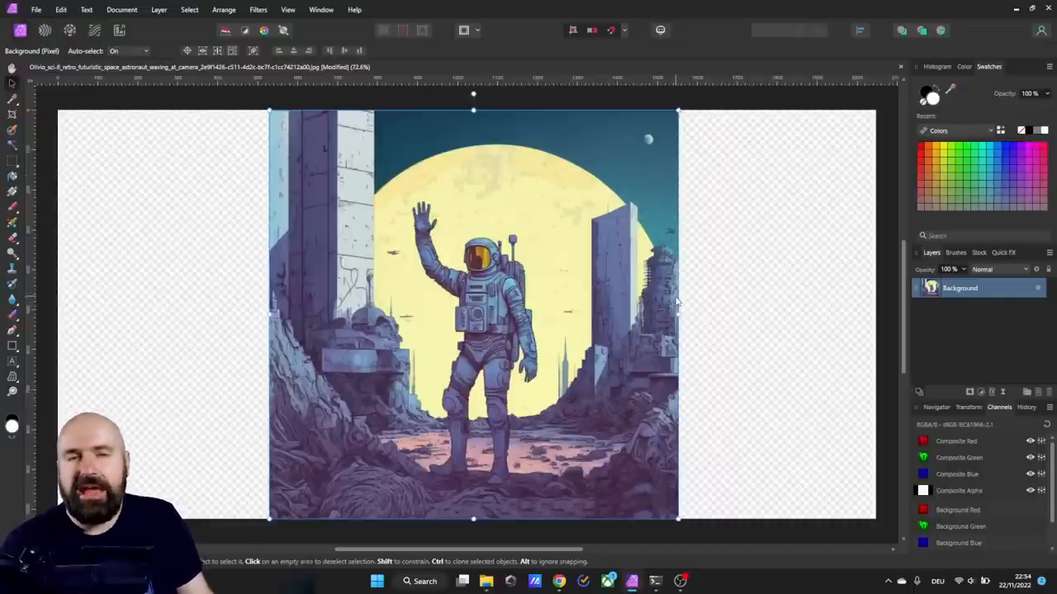
{"action": "mouse_move", "coordinate": [238, 180]}
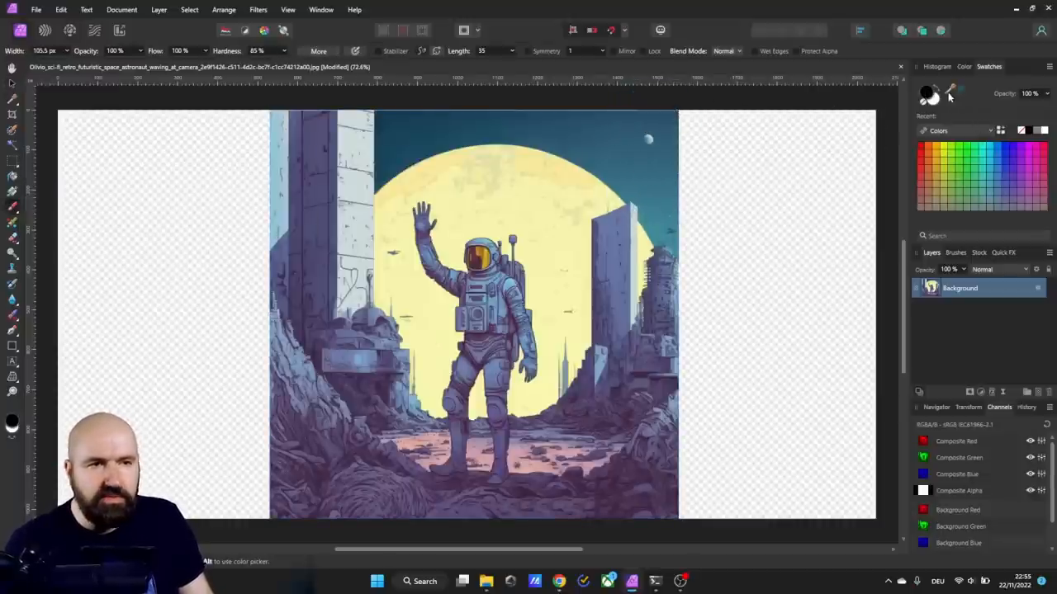
Step: Brush teal sky, purple building silhouettes and dark purple ground over the right transparent strip
{"action": "left_click_drag", "start_coordinate": [694, 123], "coordinate": [693, 273]}
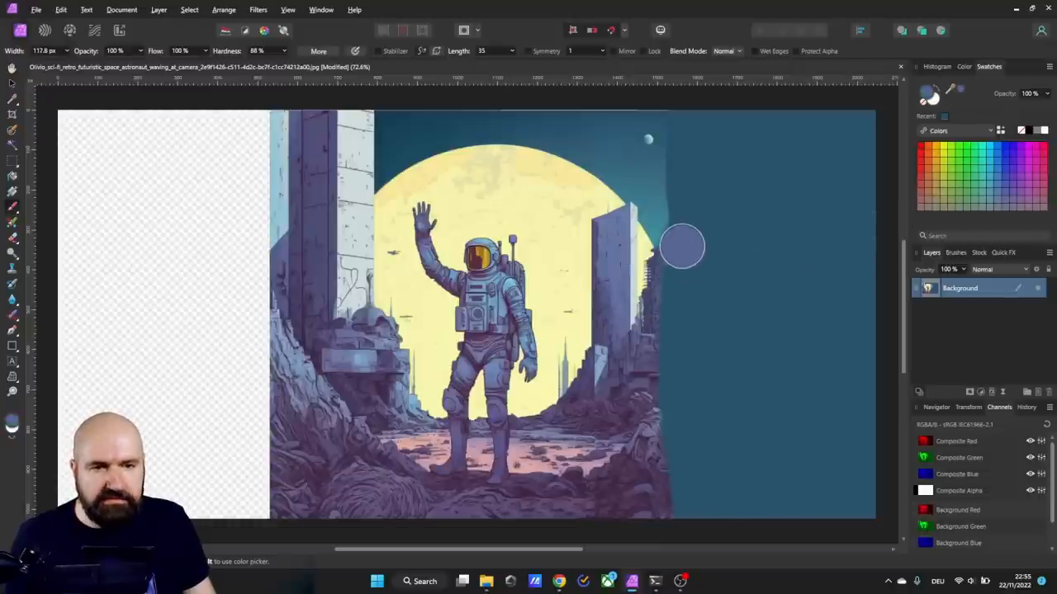
{"action": "left_click_drag", "start_coordinate": [681, 248], "coordinate": [858, 397]}
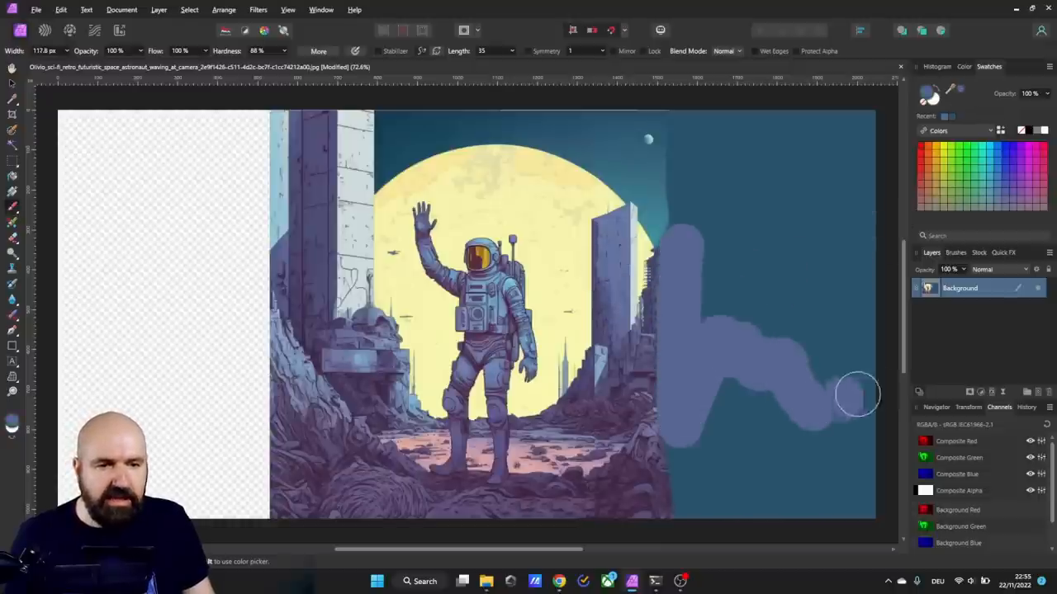
{"action": "left_click_drag", "start_coordinate": [859, 395], "coordinate": [709, 394]}
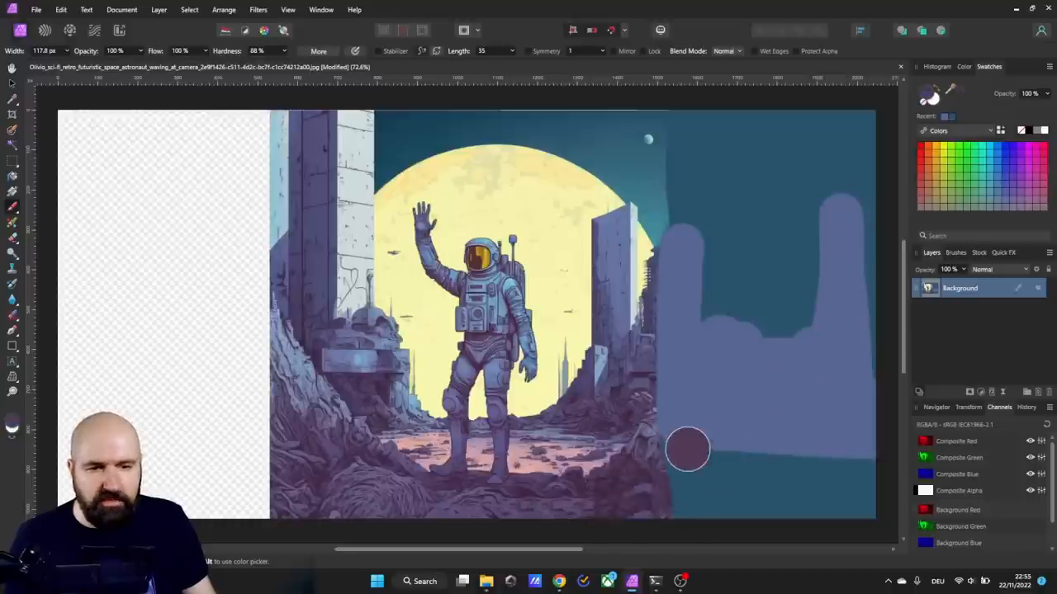
{"action": "left_click_drag", "start_coordinate": [687, 449], "coordinate": [674, 502]}
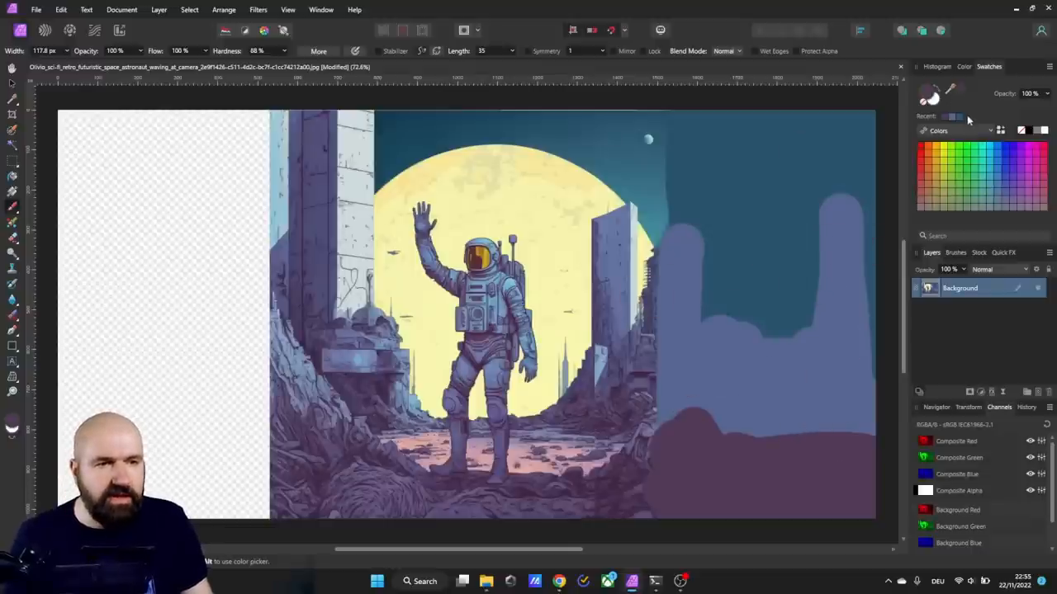
{"action": "mouse_move", "coordinate": [984, 79]}
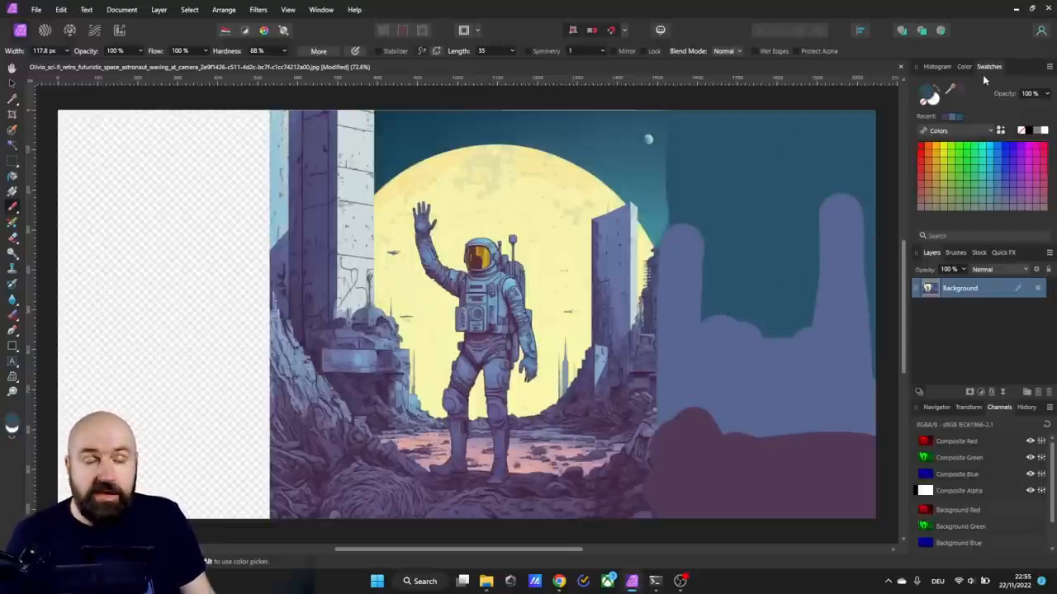
{"action": "mouse_move", "coordinate": [992, 74]}
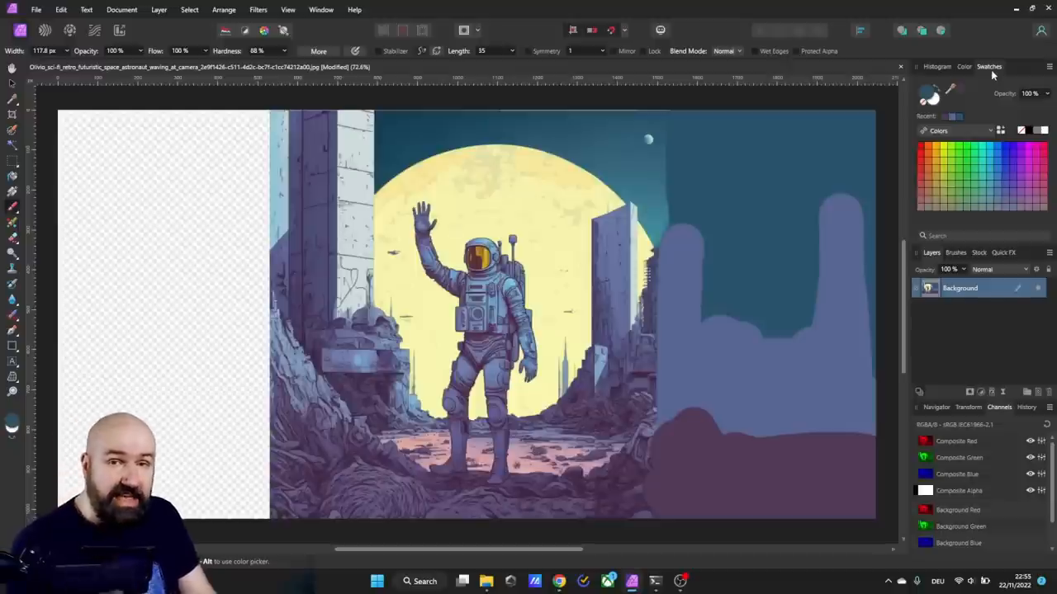
{"action": "mouse_move", "coordinate": [956, 118]}
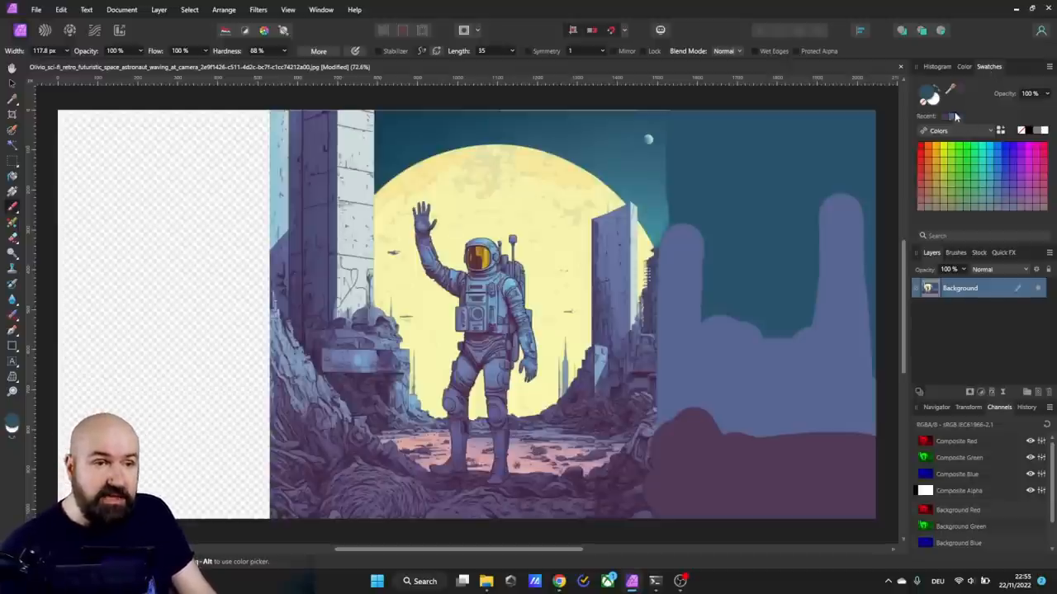
{"action": "mouse_move", "coordinate": [958, 118]}
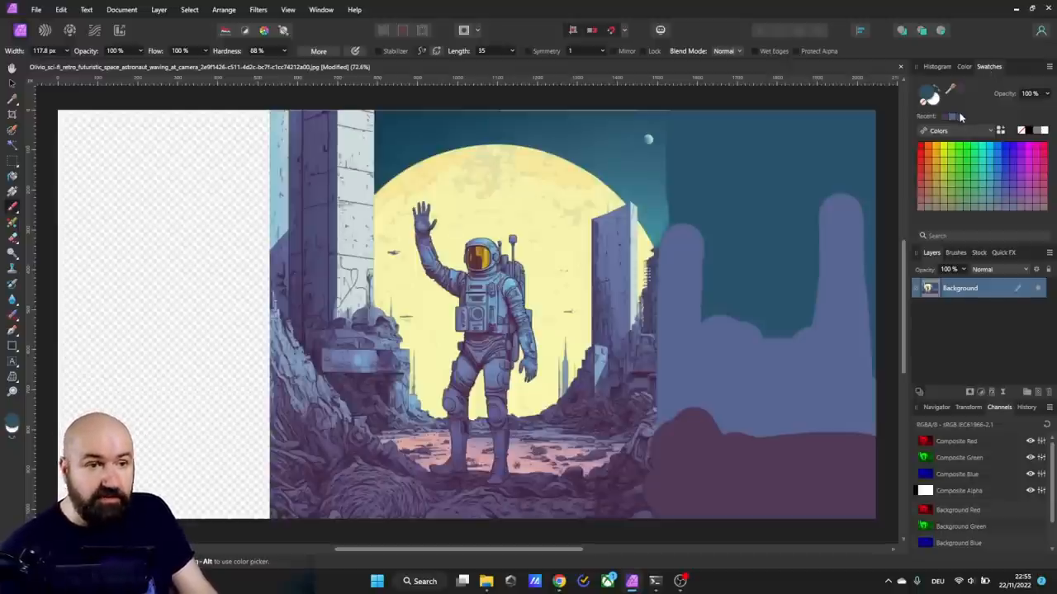
Step: Sample the teal sky colour and brush sky, silhouettes and ground over the left transparent strip
{"action": "left_click", "coordinate": [169, 201]}
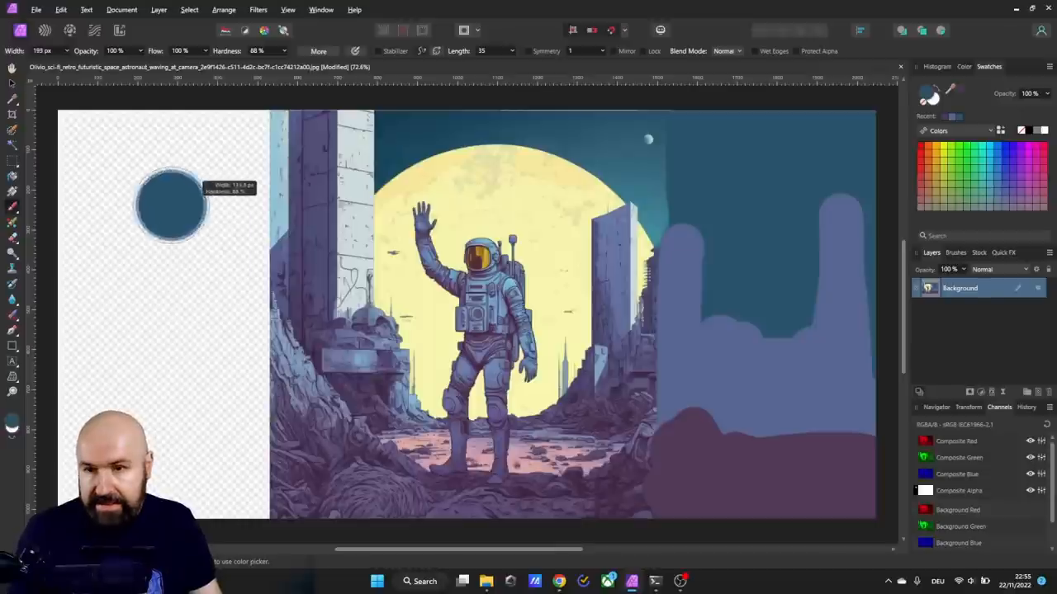
{"action": "left_click_drag", "start_coordinate": [172, 201], "coordinate": [214, 487]}
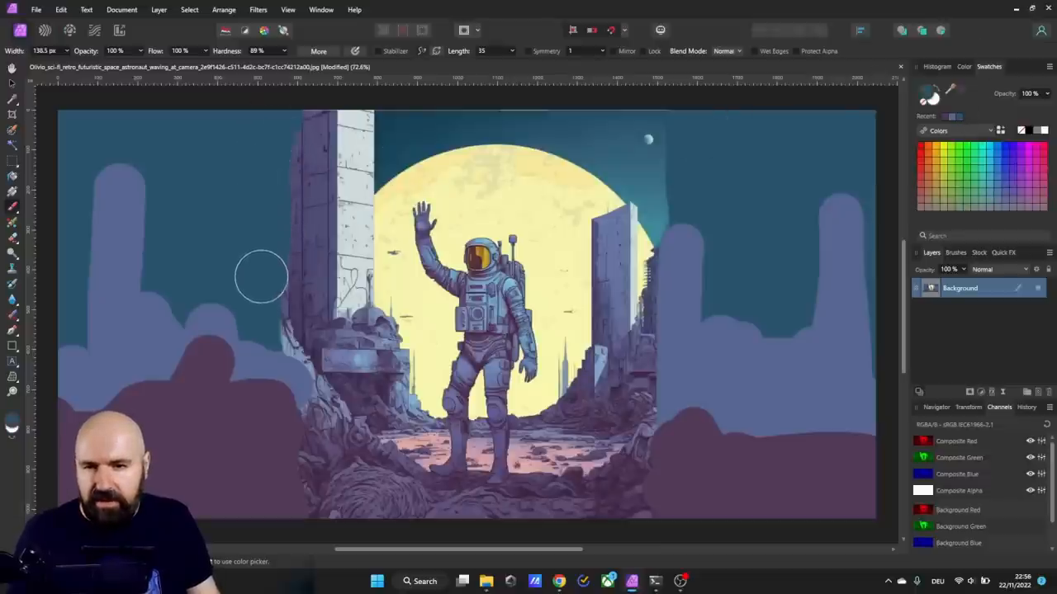
{"action": "mouse_move", "coordinate": [626, 539]}
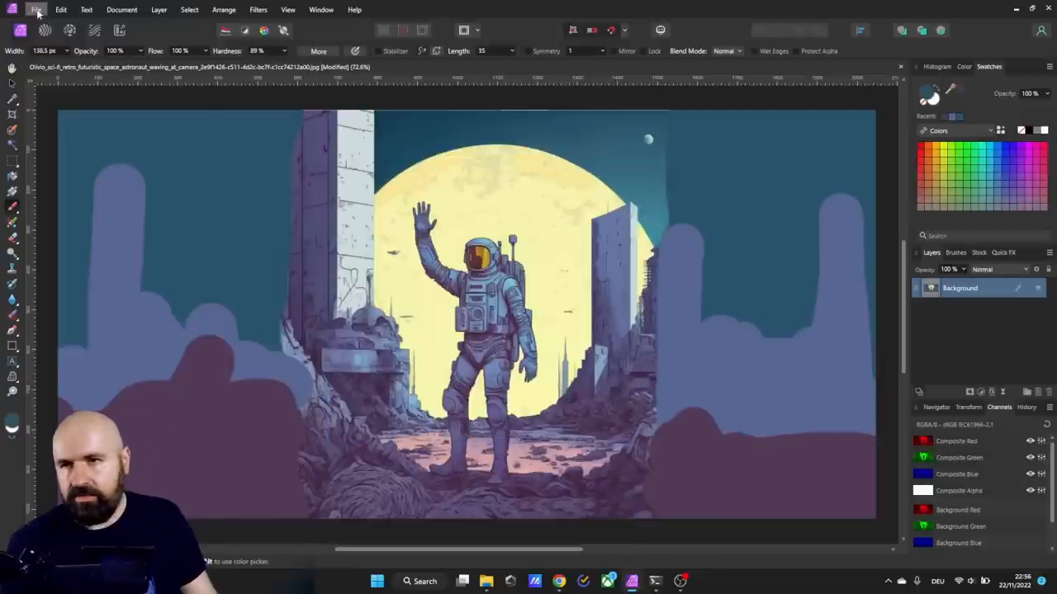
Step: Start a File > Export of the widened image as a 2048 x 1024 JPEG
{"action": "left_click", "coordinate": [36, 10]}
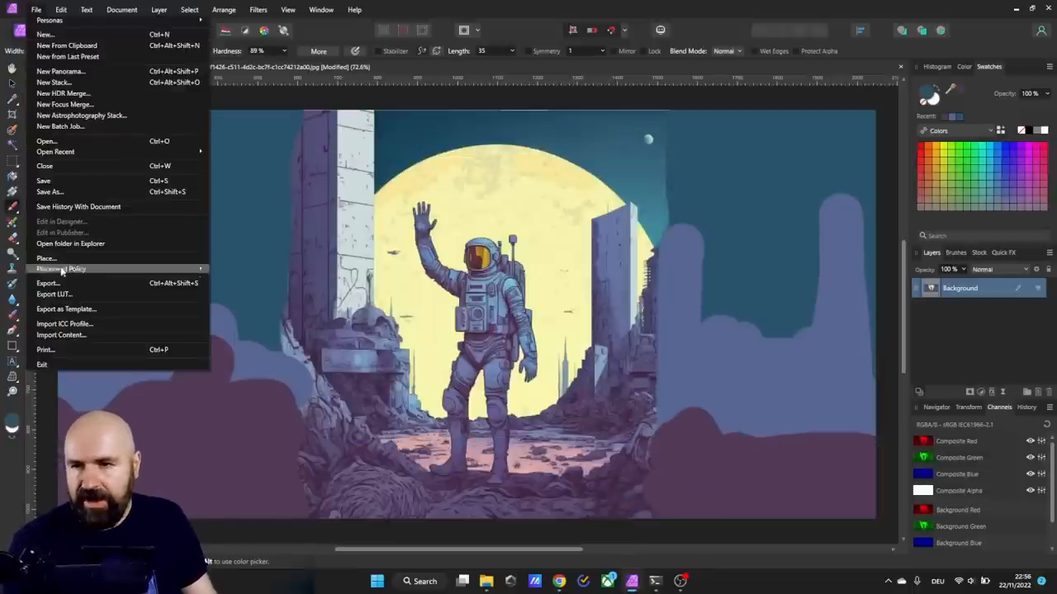
{"action": "left_click", "coordinate": [46, 284]}
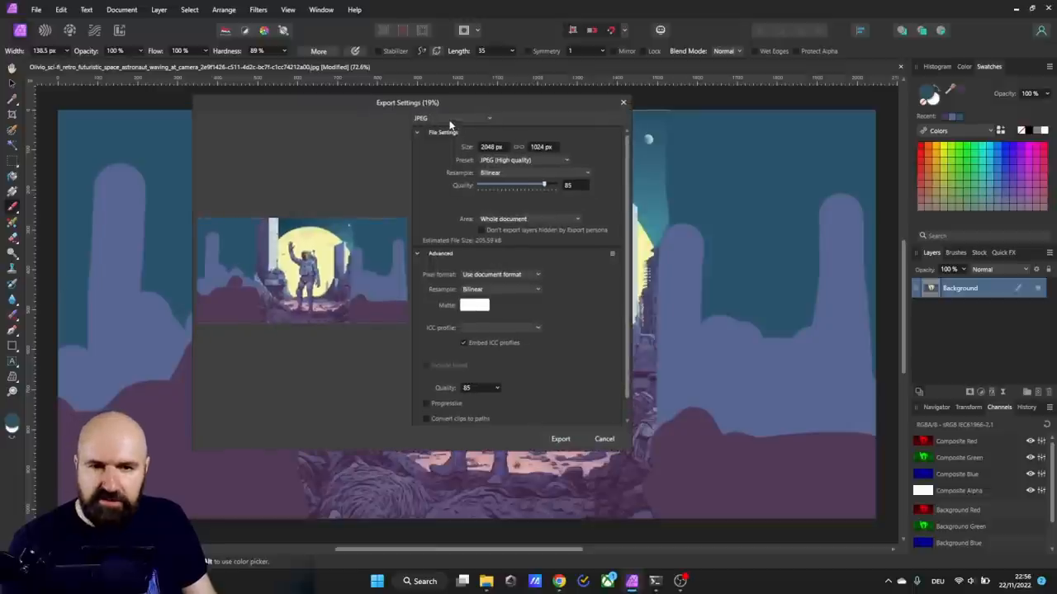
{"action": "mouse_move", "coordinate": [588, 426]}
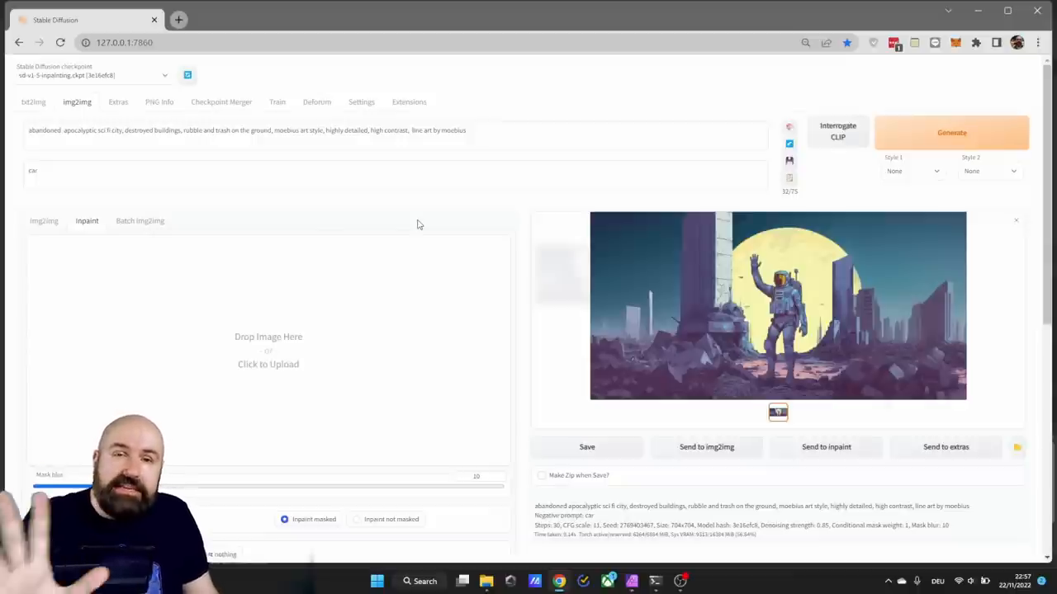
{"action": "mouse_move", "coordinate": [69, 112]}
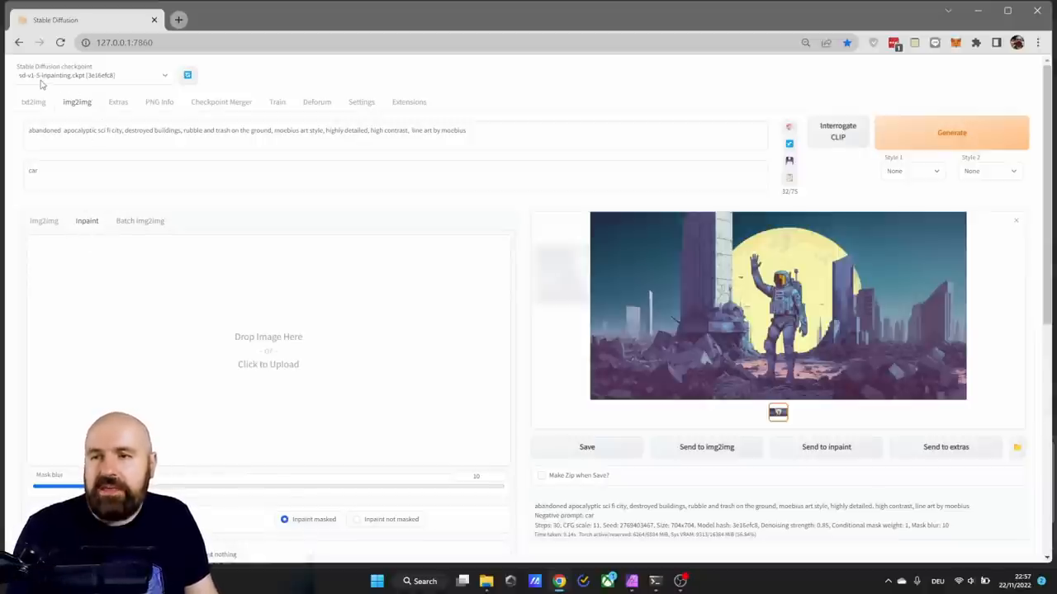
{"action": "left_click", "coordinate": [165, 76]}
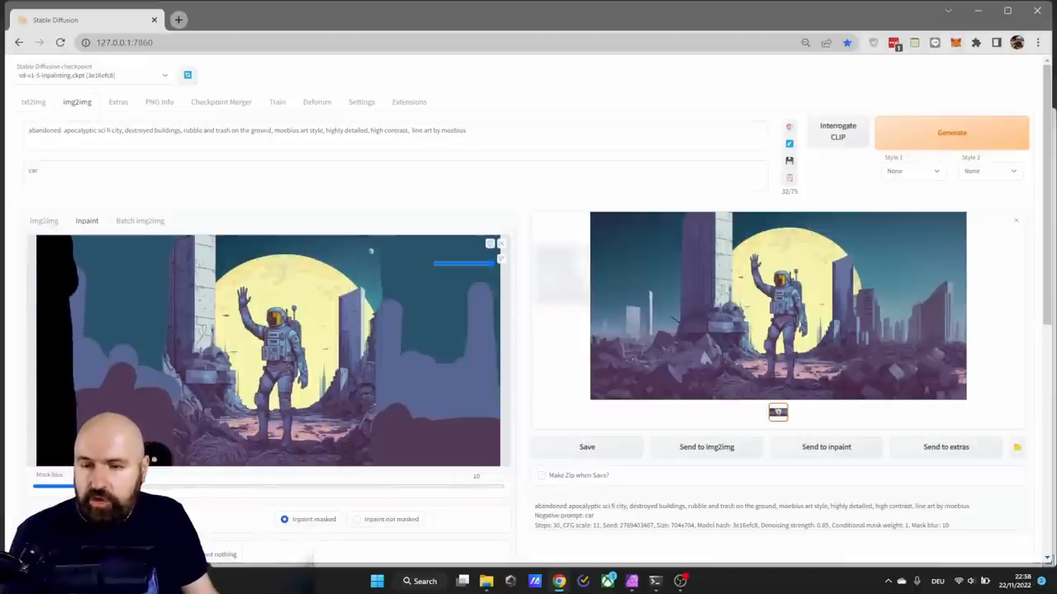
Step: Brush the inpaint mask over the painted left strip of the loaded astronaut image
{"action": "left_click_drag", "start_coordinate": [160, 459], "coordinate": [160, 377]}
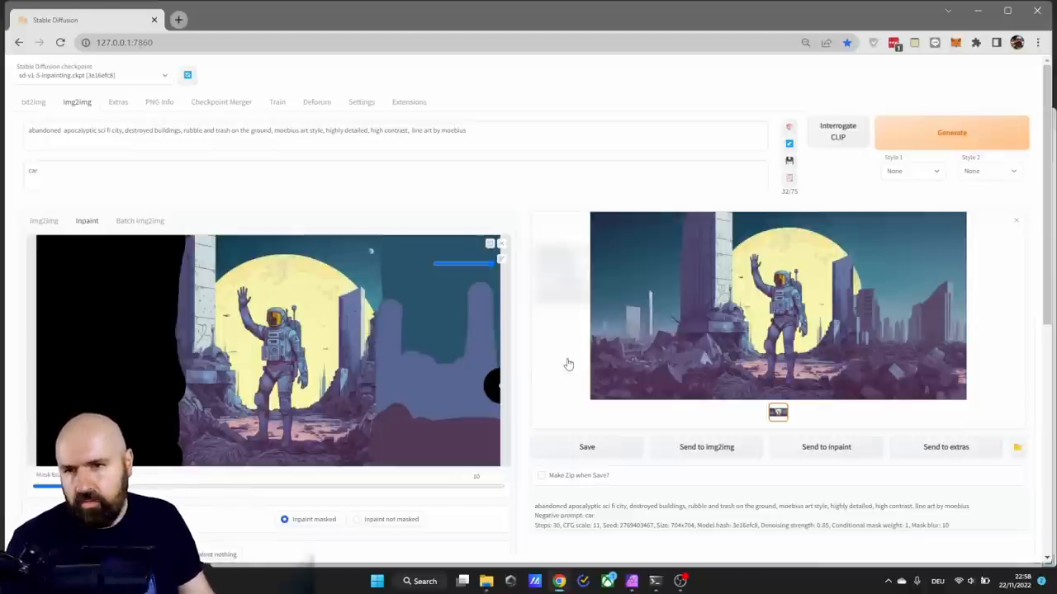
{"action": "scroll", "scroll_direction": "down", "scroll_amount": 3}
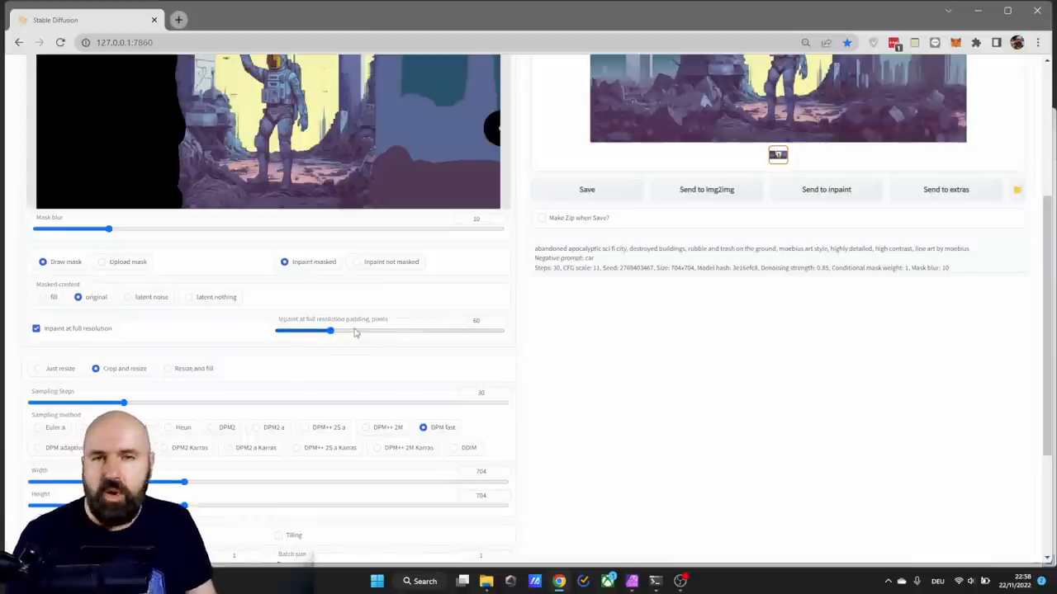
{"action": "scroll", "scroll_direction": "down", "scroll_amount": 3}
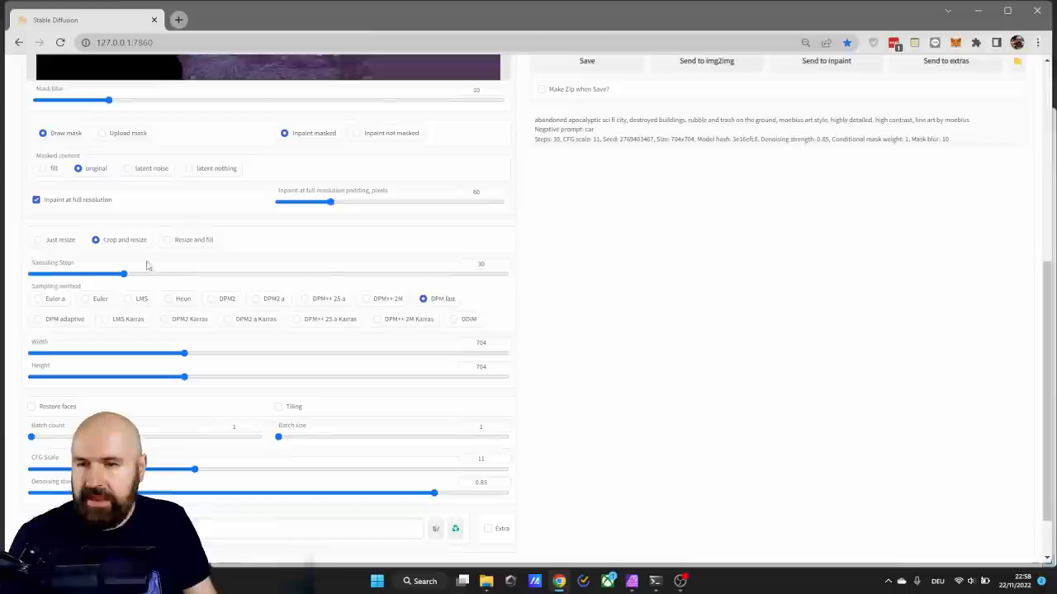
{"action": "mouse_move", "coordinate": [95, 239]}
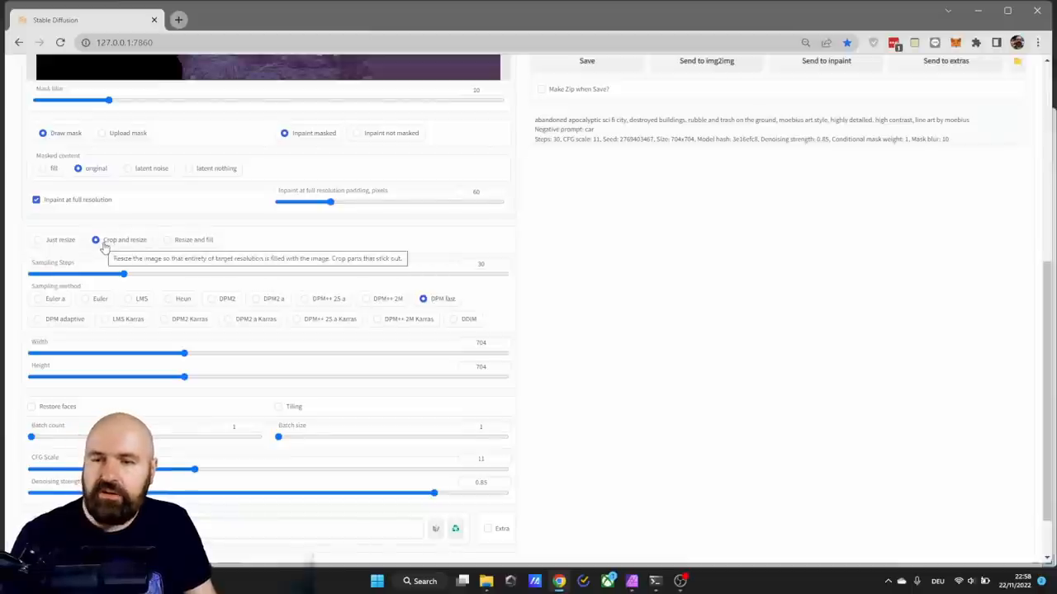
{"action": "mouse_move", "coordinate": [112, 402]}
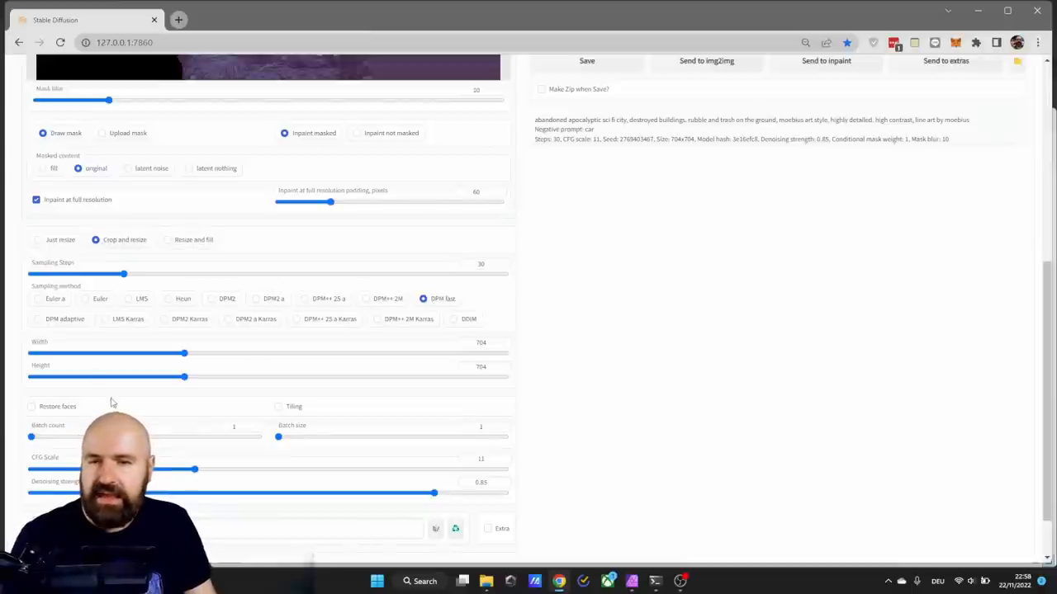
{"action": "left_click", "coordinate": [482, 264]}
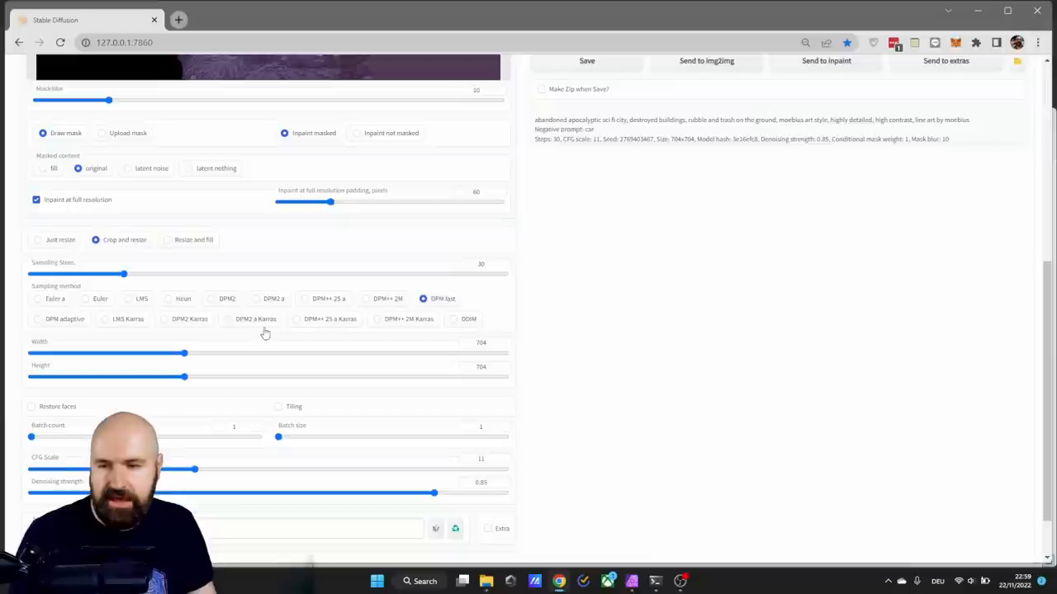
{"action": "mouse_move", "coordinate": [278, 362]}
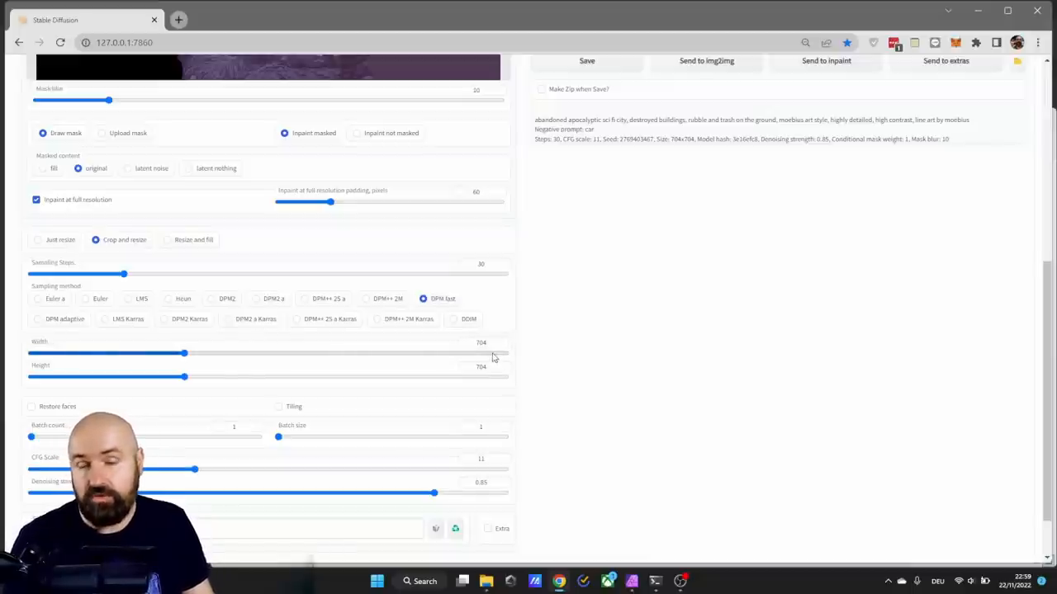
{"action": "scroll", "scroll_direction": "up", "scroll_amount": 3}
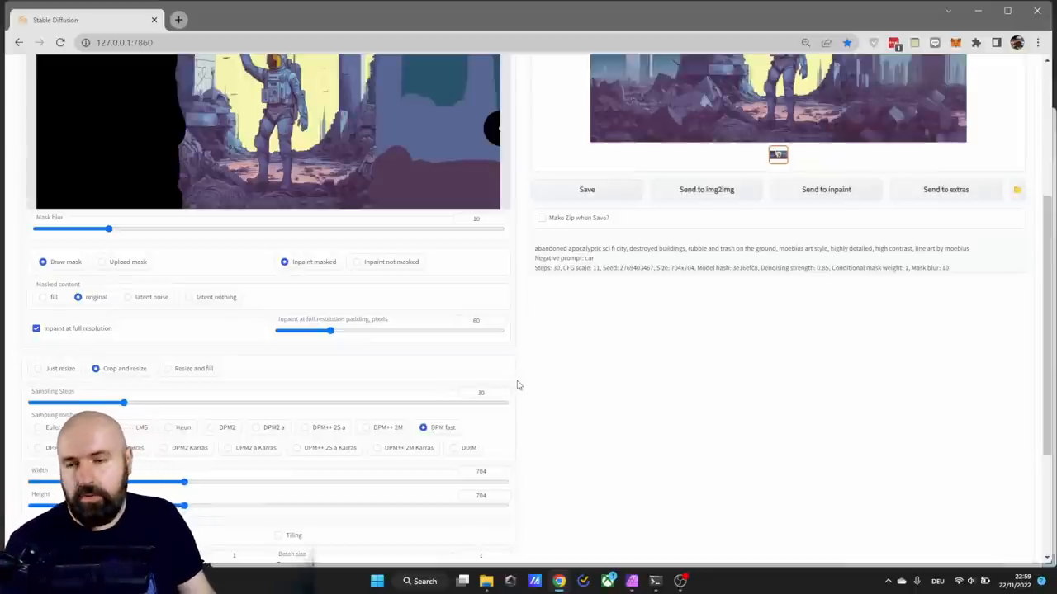
{"action": "mouse_move", "coordinate": [111, 309]}
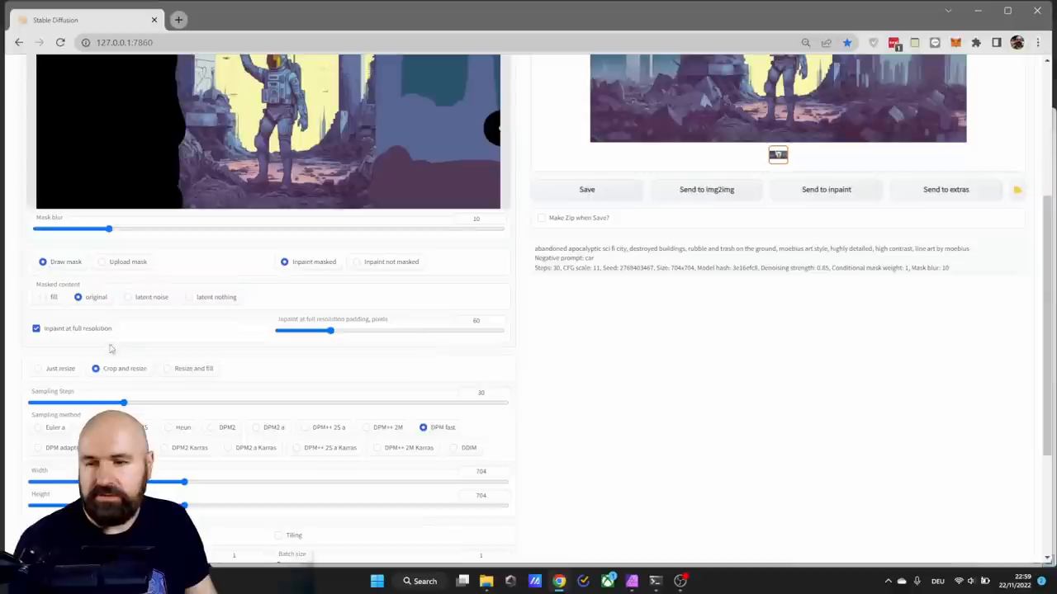
{"action": "mouse_move", "coordinate": [197, 408]}
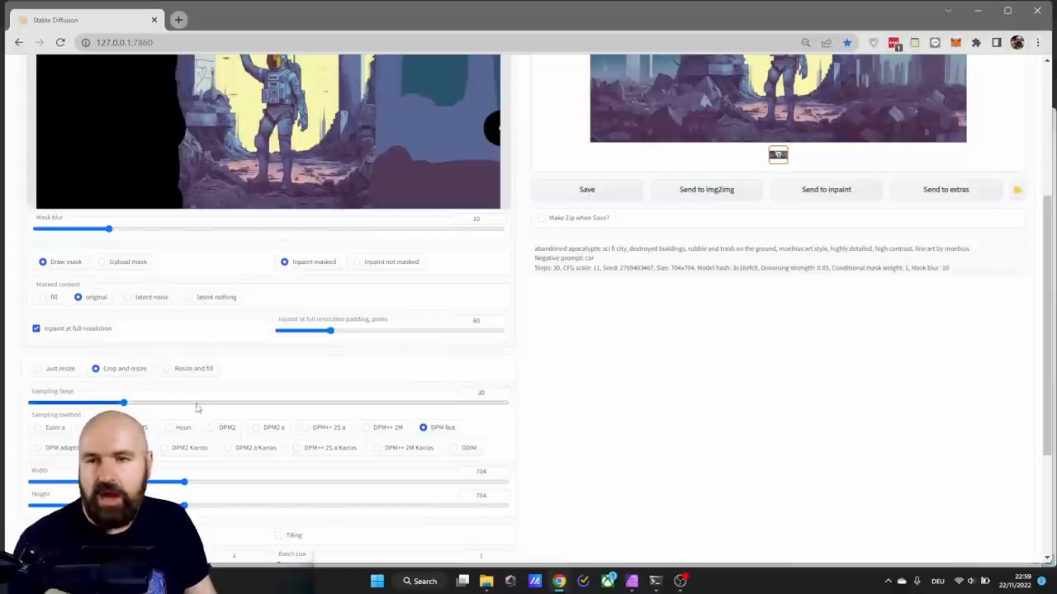
{"action": "scroll", "scroll_direction": "up", "scroll_amount": 3}
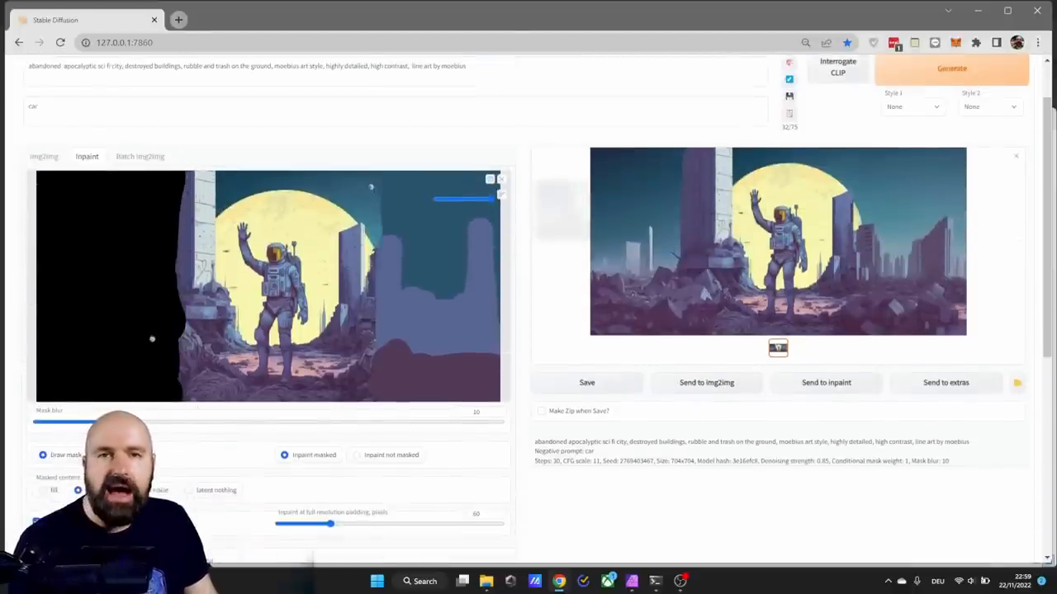
{"action": "scroll", "scroll_direction": "down", "scroll_amount": 3}
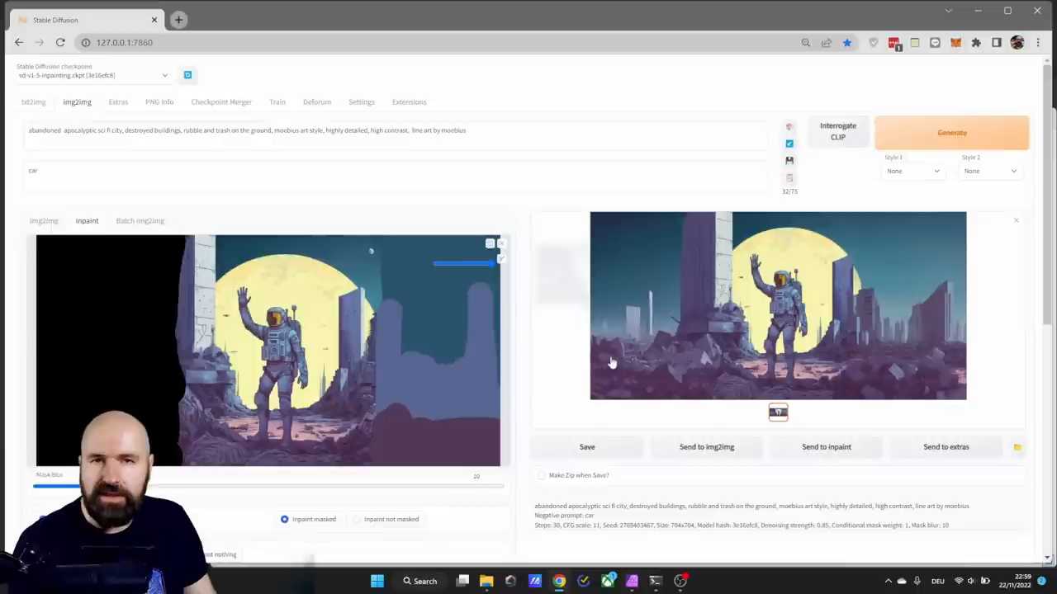
{"action": "mouse_move", "coordinate": [511, 398]}
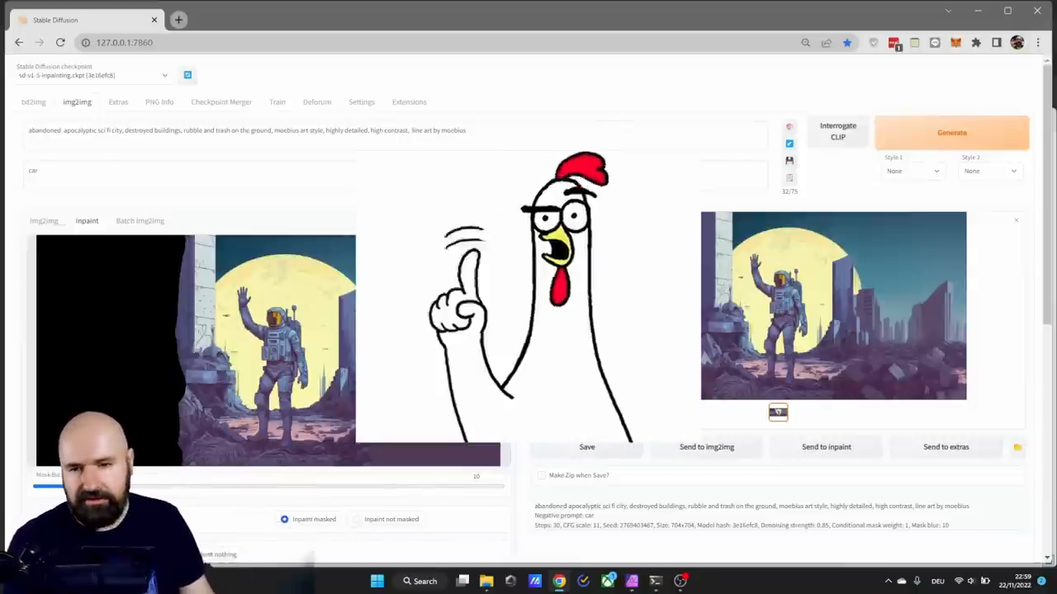
{"action": "scroll", "scroll_direction": "down", "scroll_amount": 3}
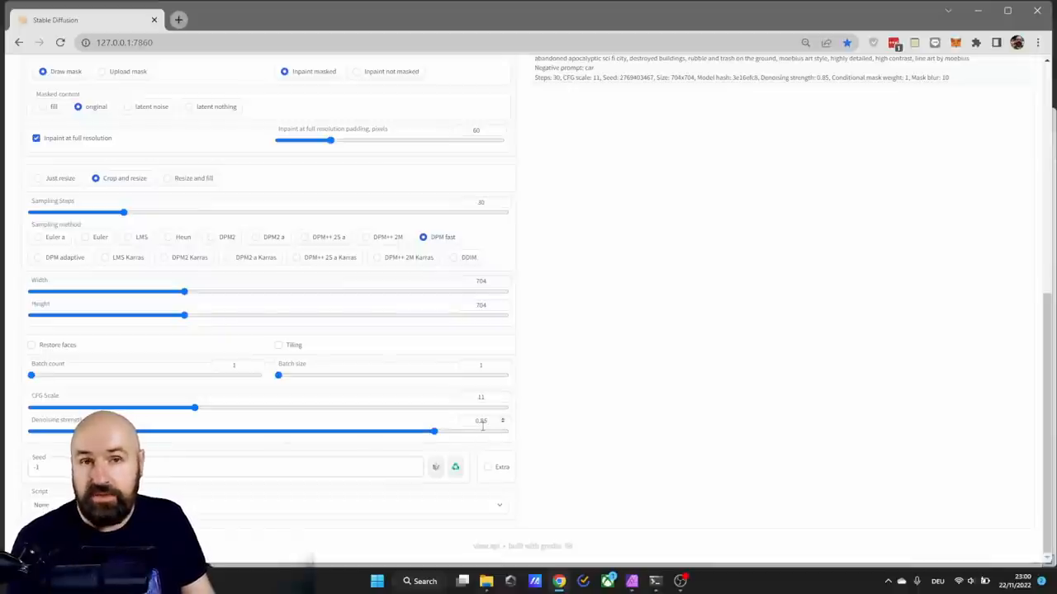
{"action": "mouse_move", "coordinate": [329, 405]}
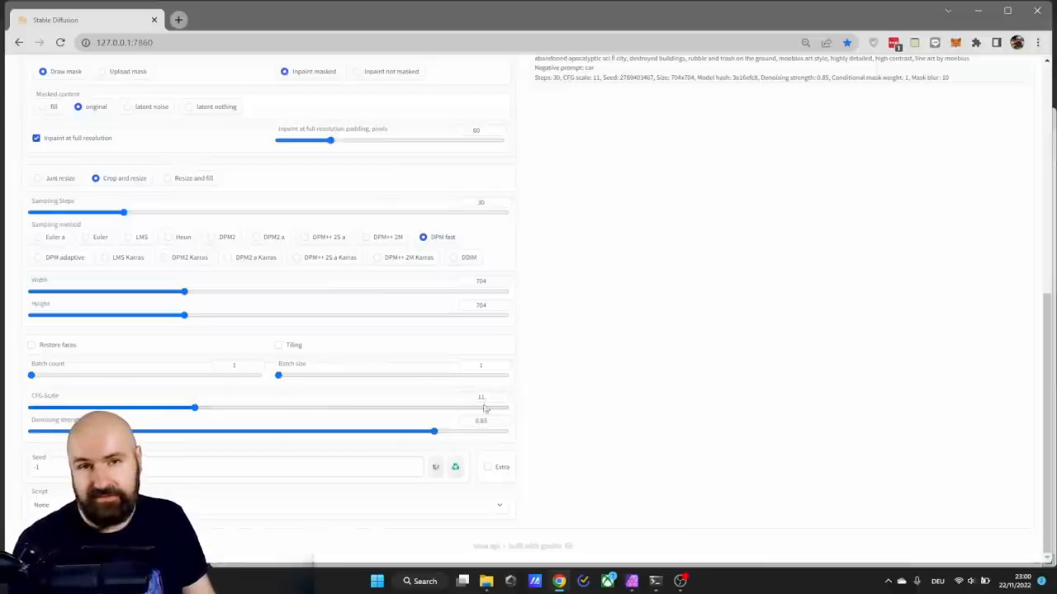
{"action": "scroll", "scroll_direction": "up", "scroll_amount": 3}
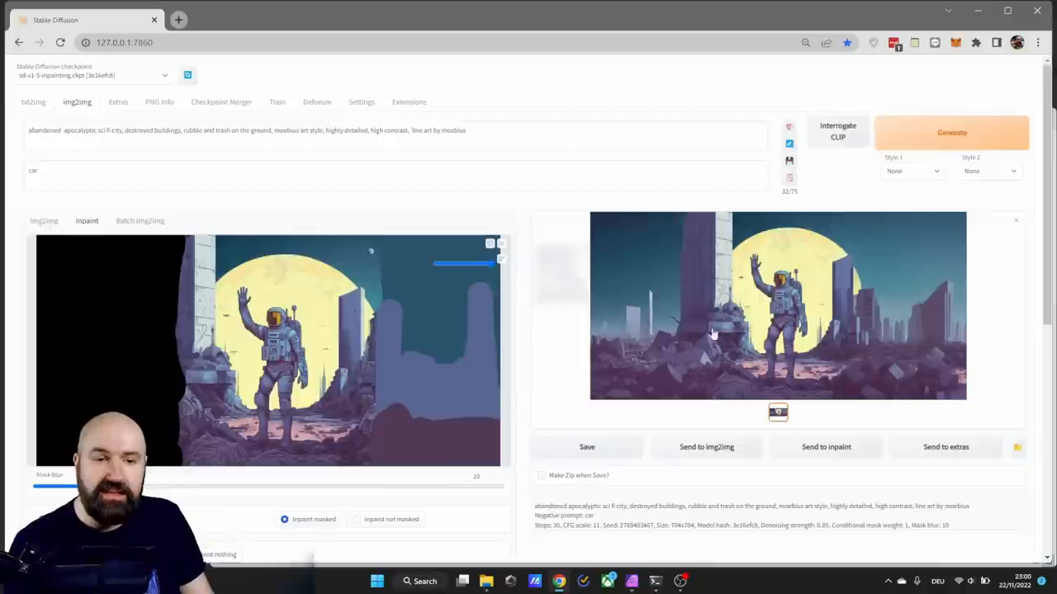
{"action": "mouse_move", "coordinate": [537, 388]}
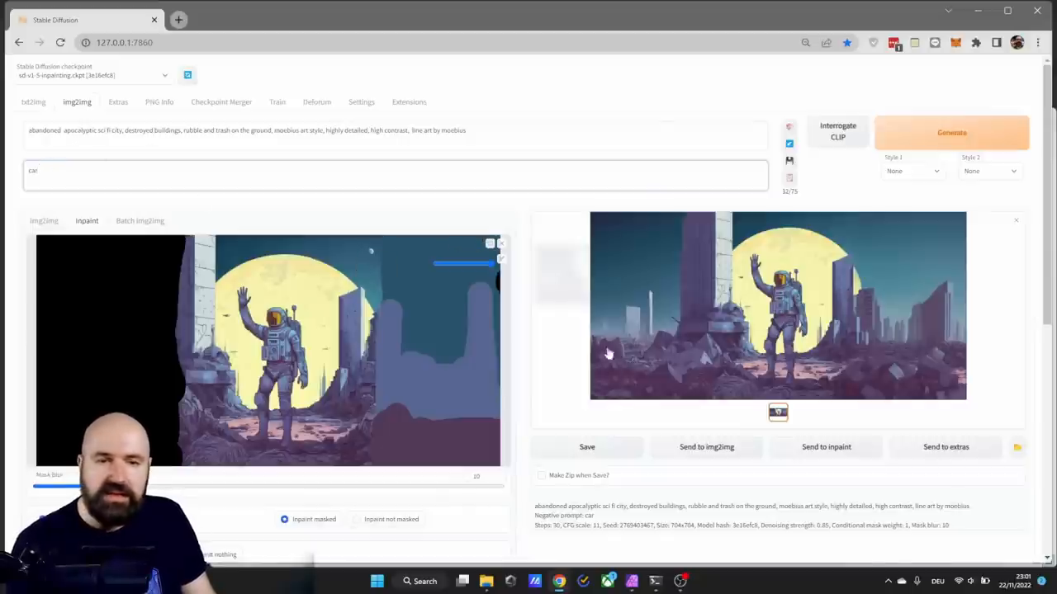
{"action": "mouse_move", "coordinate": [558, 342]}
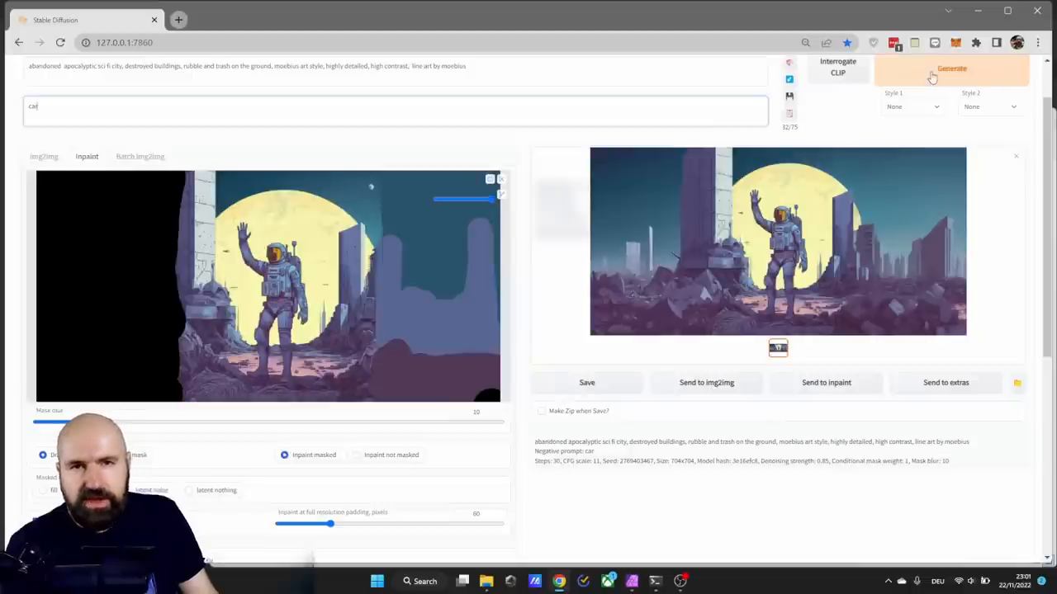
Step: Enlarge the generated outpainted result in the full-screen gallery viewer
{"action": "left_click", "coordinate": [776, 241]}
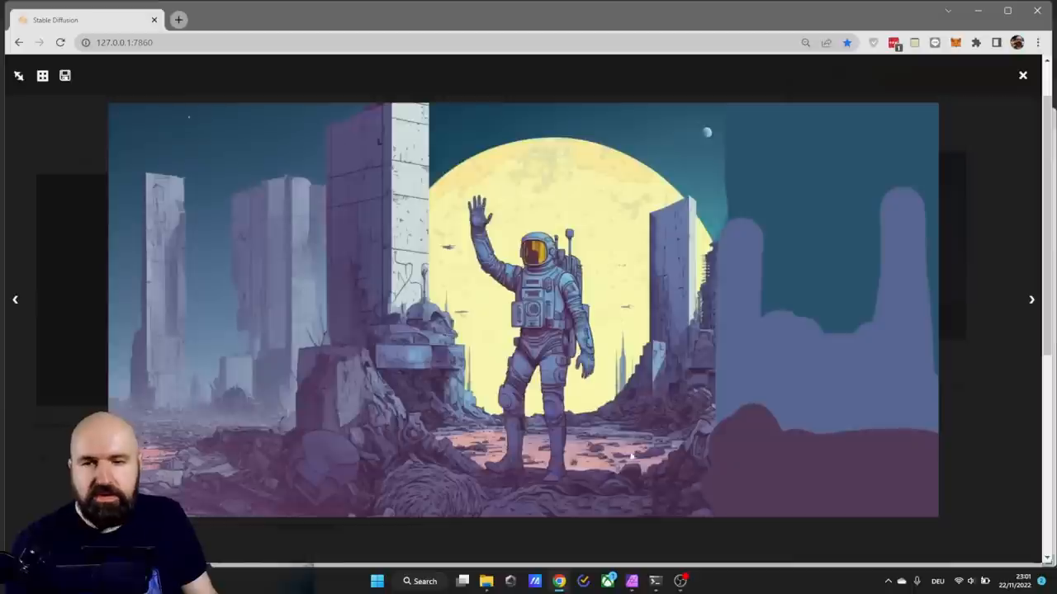
{"action": "mouse_move", "coordinate": [263, 350]}
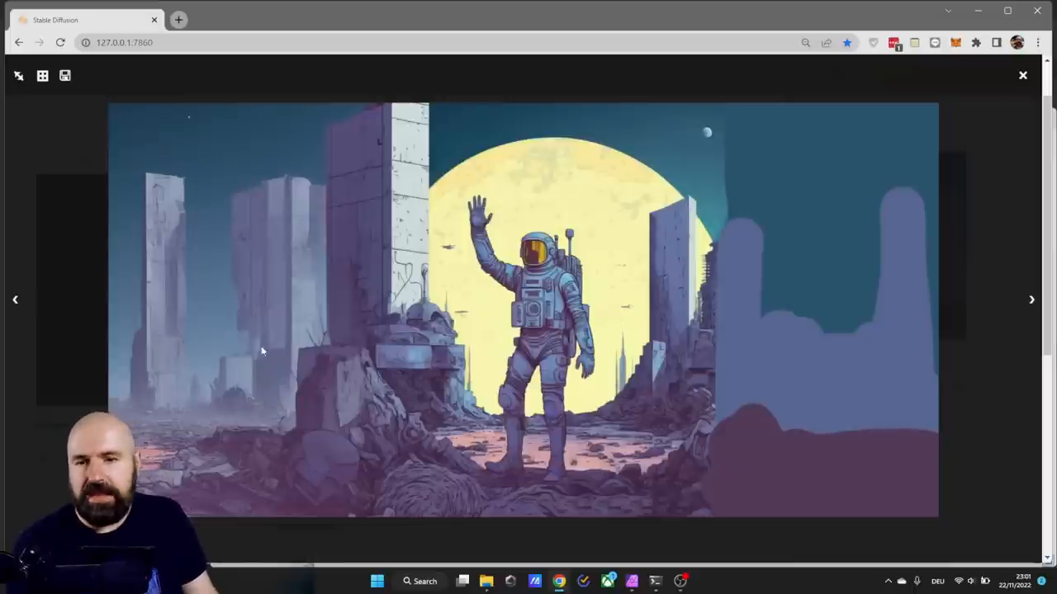
{"action": "mouse_move", "coordinate": [514, 454]}
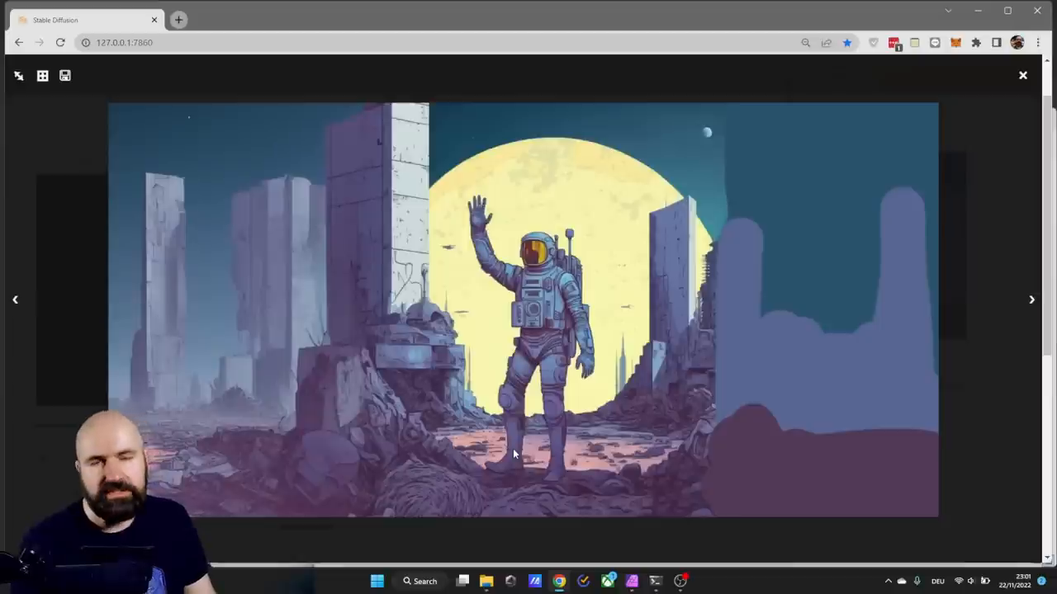
{"action": "mouse_move", "coordinate": [1011, 102]}
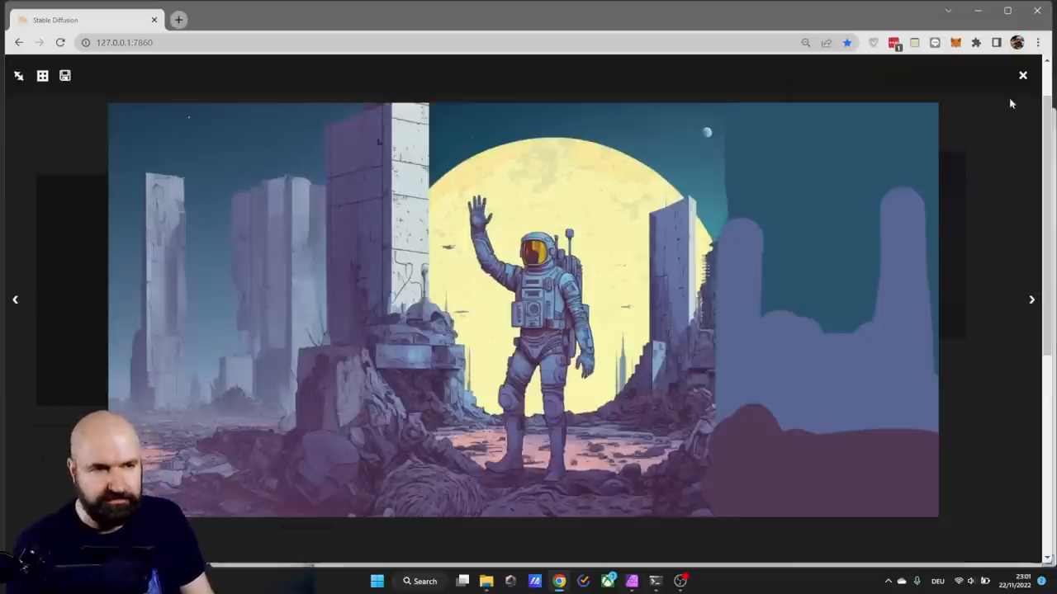
Step: Close the full-size viewer and send the generated result to inpaint
{"action": "left_click", "coordinate": [1024, 76]}
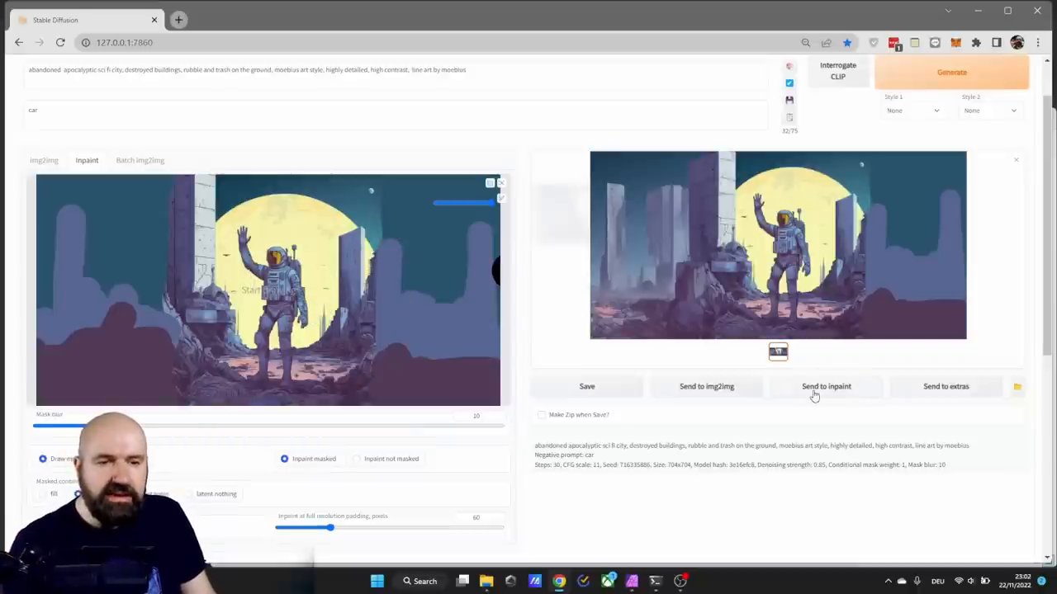
{"action": "left_click", "coordinate": [826, 387]}
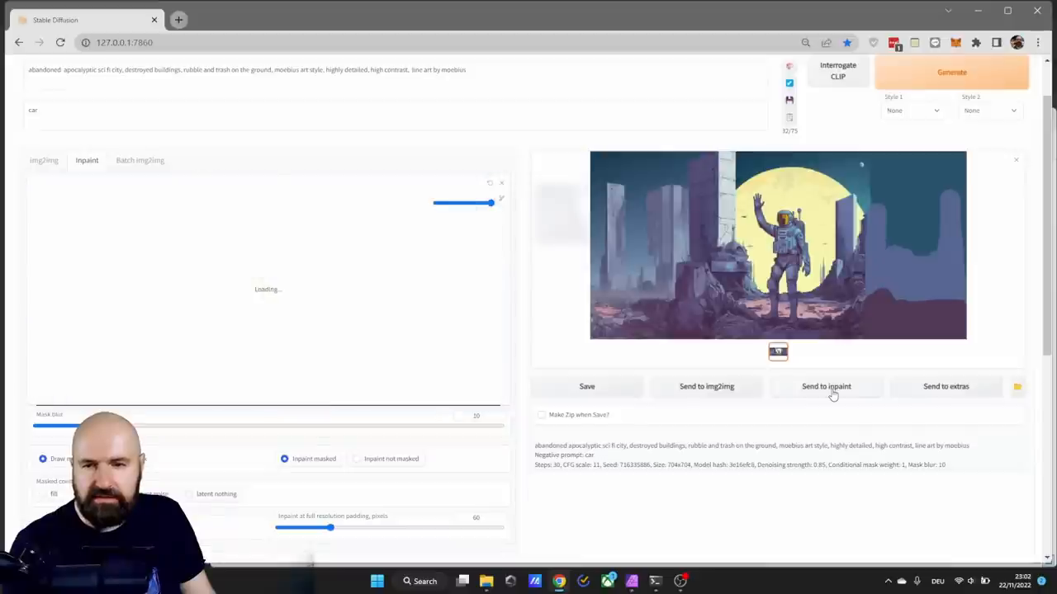
Step: With the reloaded result's right side masked, generate the fill for it
{"action": "left_click", "coordinate": [825, 386]}
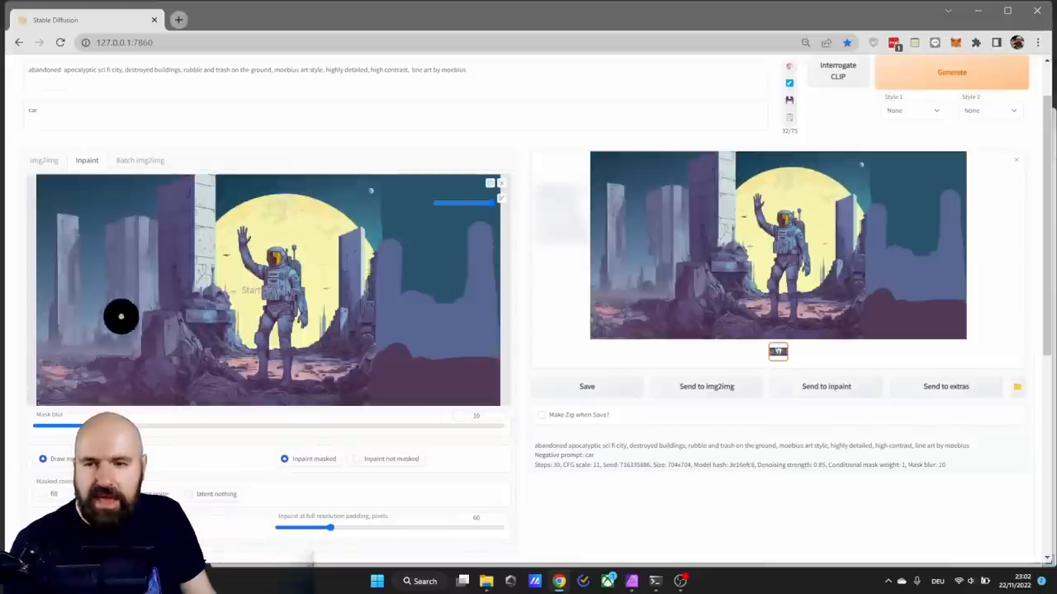
{"action": "mouse_move", "coordinate": [450, 225]}
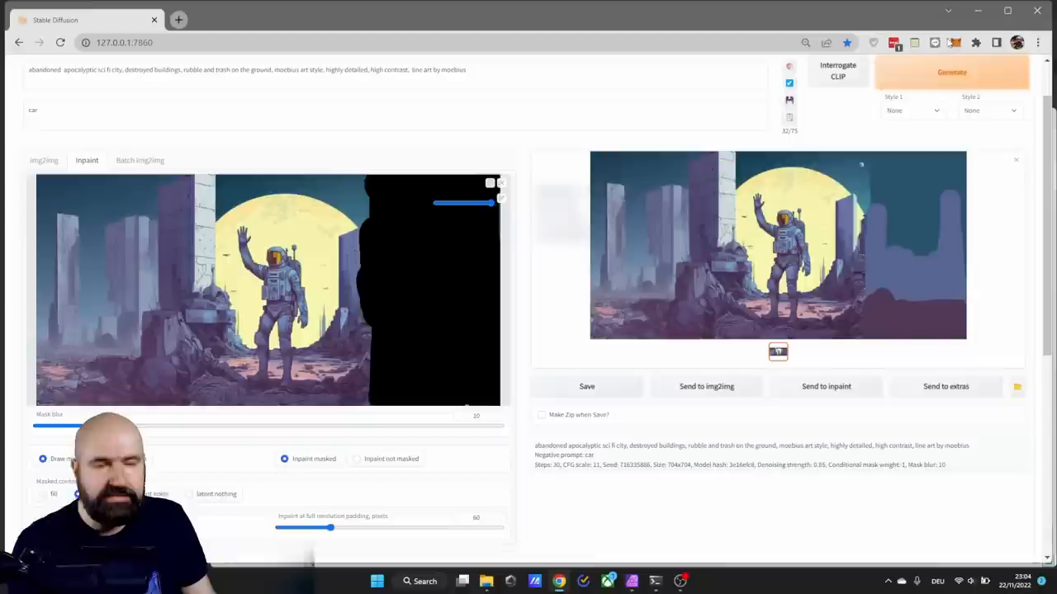
{"action": "left_click", "coordinate": [951, 73]}
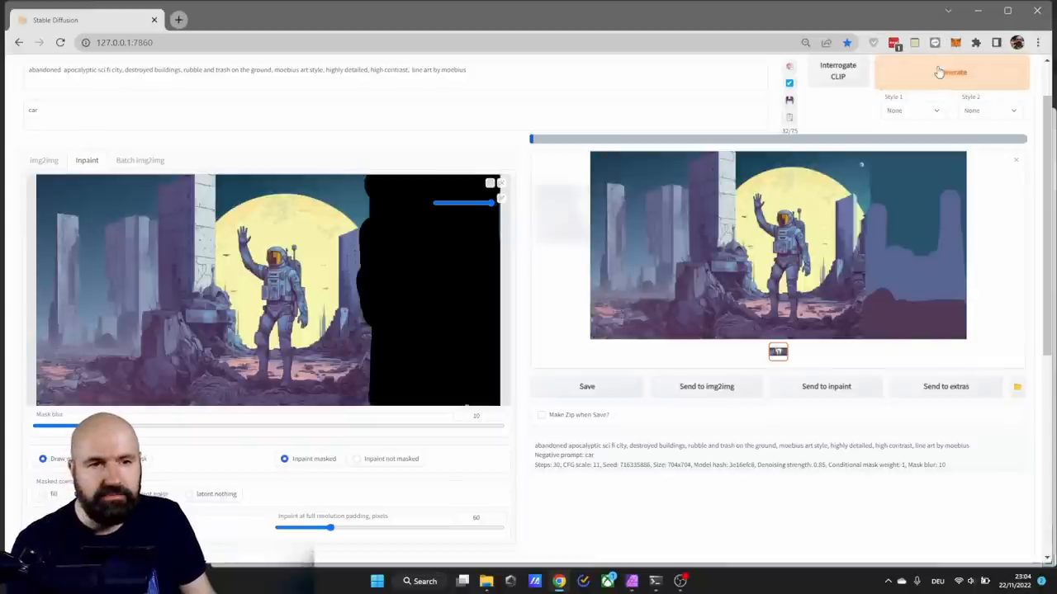